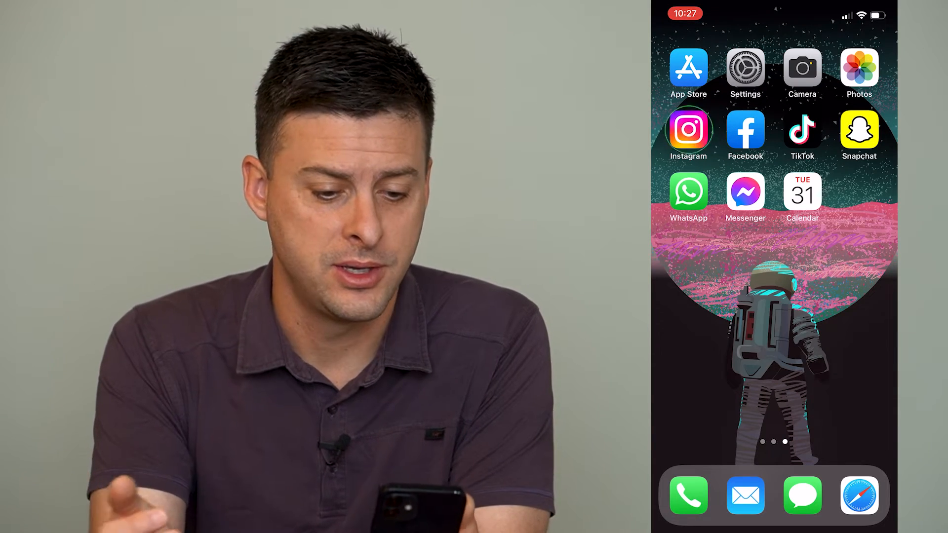
- Launch Instagram from the home screen to land on the home feed
{"action": "left_click", "coordinate": [687, 130]}
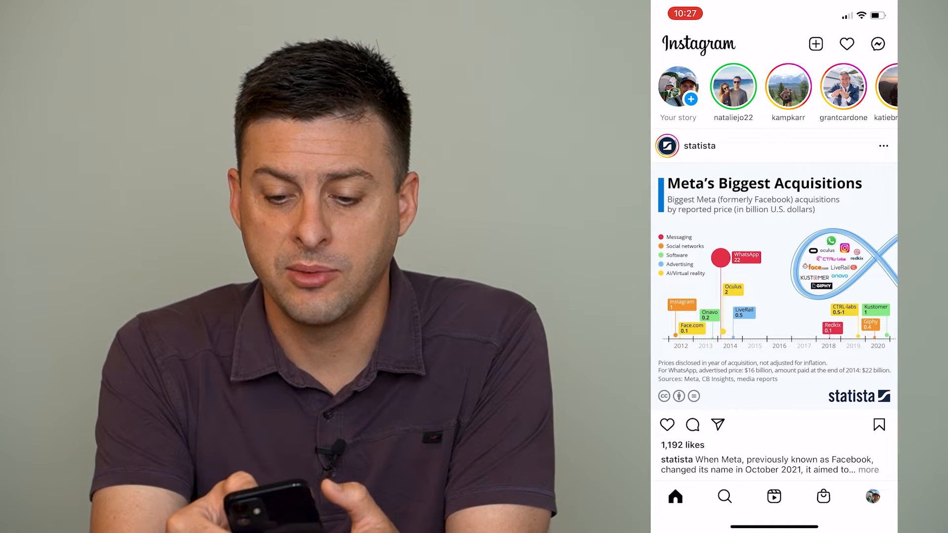
- Start a new regular post from the + menu, showing the Recents gallery
{"action": "left_click", "coordinate": [816, 44]}
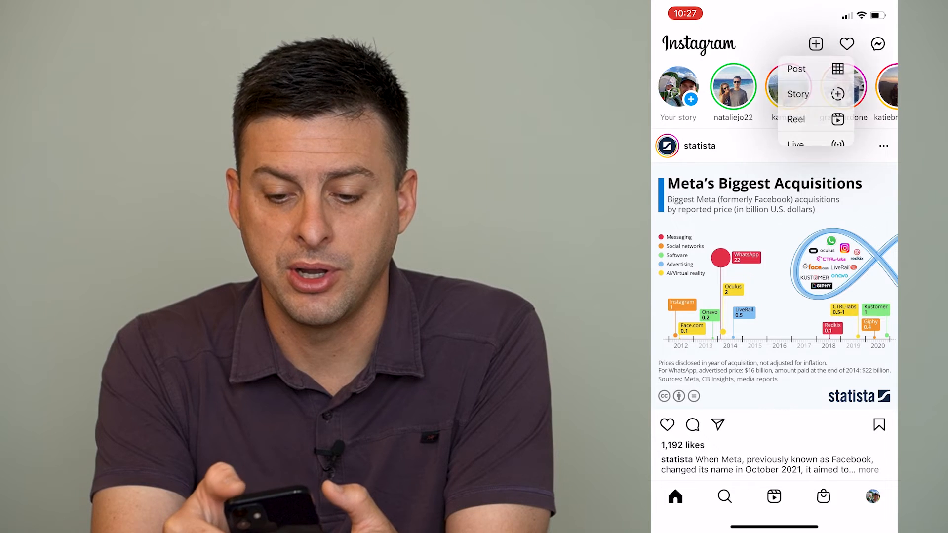
{"action": "left_click", "coordinate": [796, 68]}
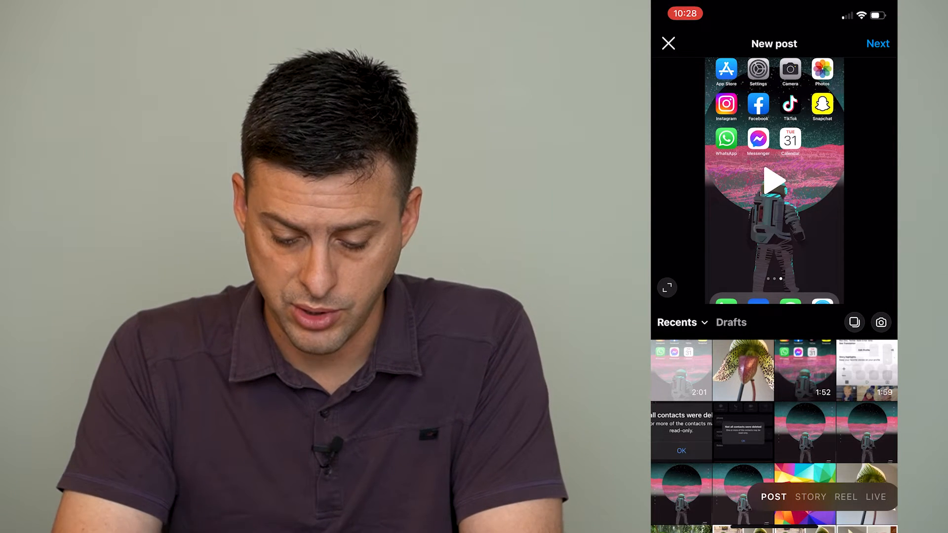
- Choose the laptop-on-wooden-table photo and move on to the filter step
{"action": "left_click", "coordinate": [880, 322]}
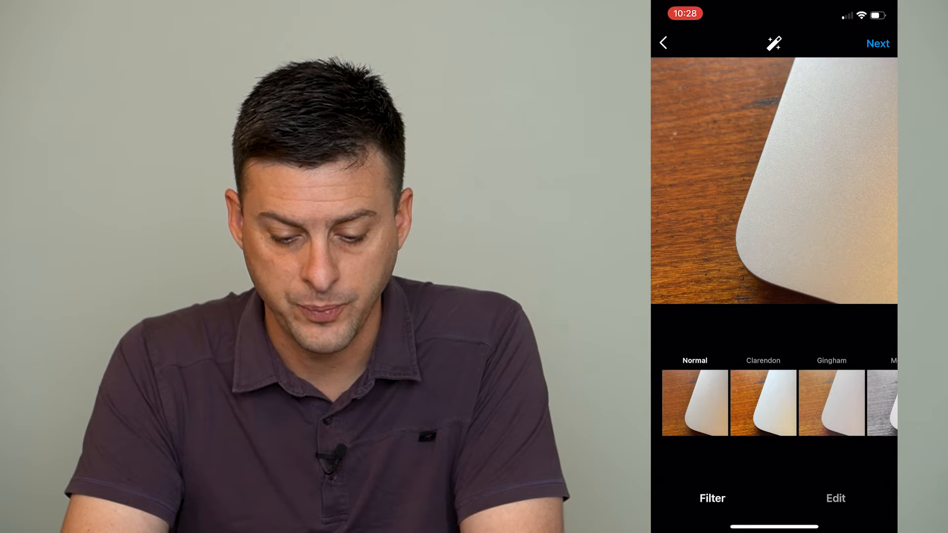
- Apply the black-and-white Moon filter and caption the post 'Draft' on the share screen
{"action": "left_click", "coordinate": [877, 43]}
{"action": "type", "text": "Draft"}
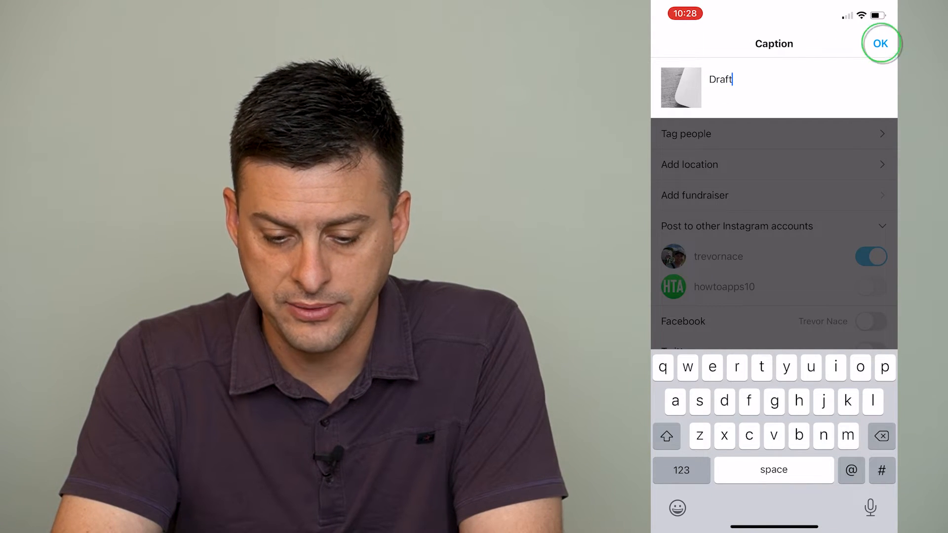
{"action": "left_click", "coordinate": [880, 43]}
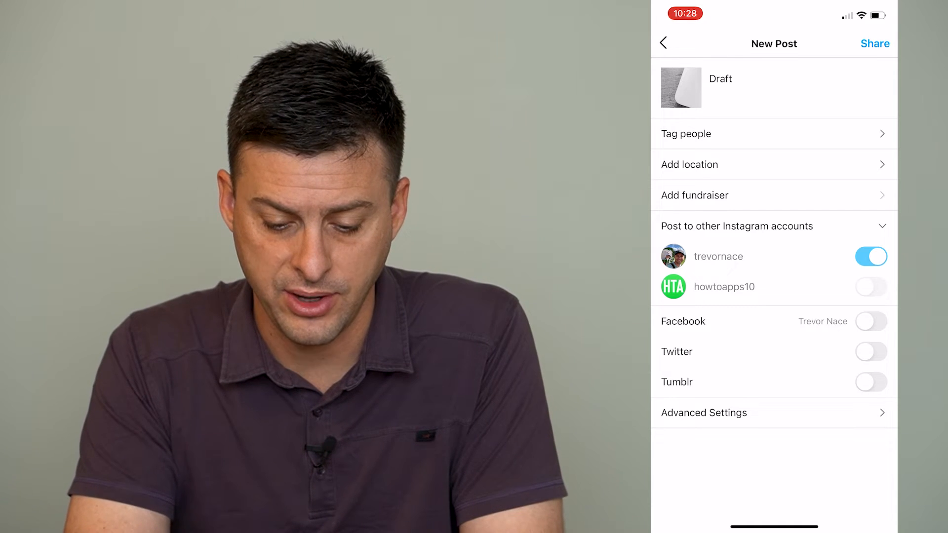
- Back out of the post flow and keep the 'Draft' post as a saved draft
{"action": "left_click", "coordinate": [663, 43]}
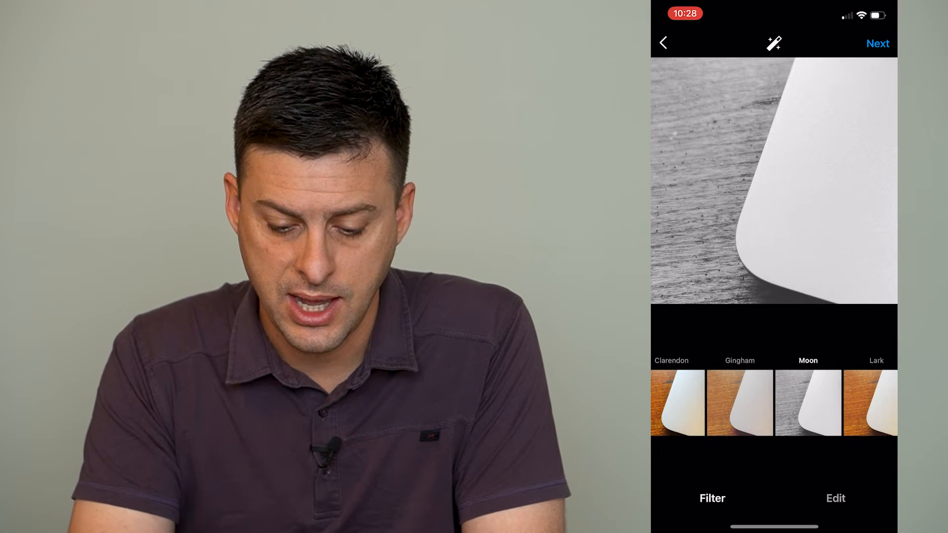
{"action": "left_click", "coordinate": [664, 42]}
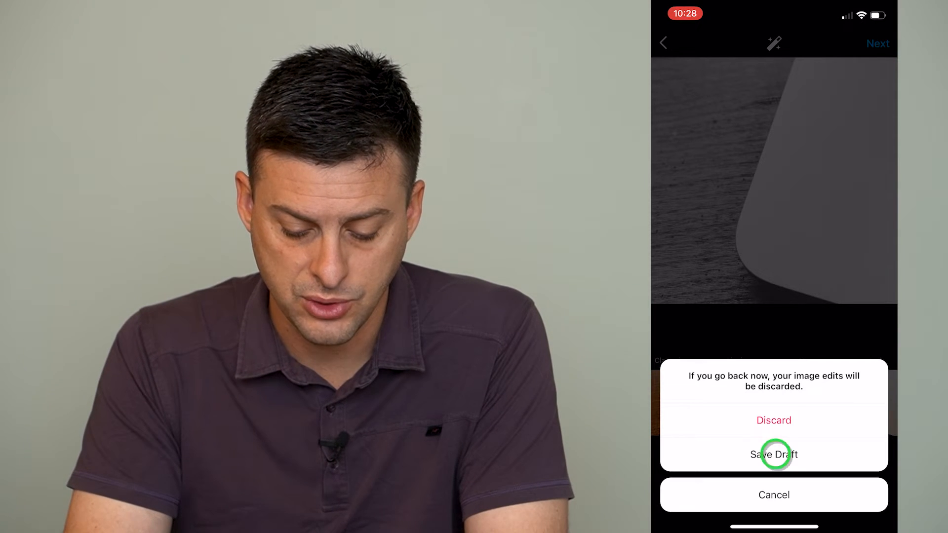
{"action": "left_click", "coordinate": [772, 420]}
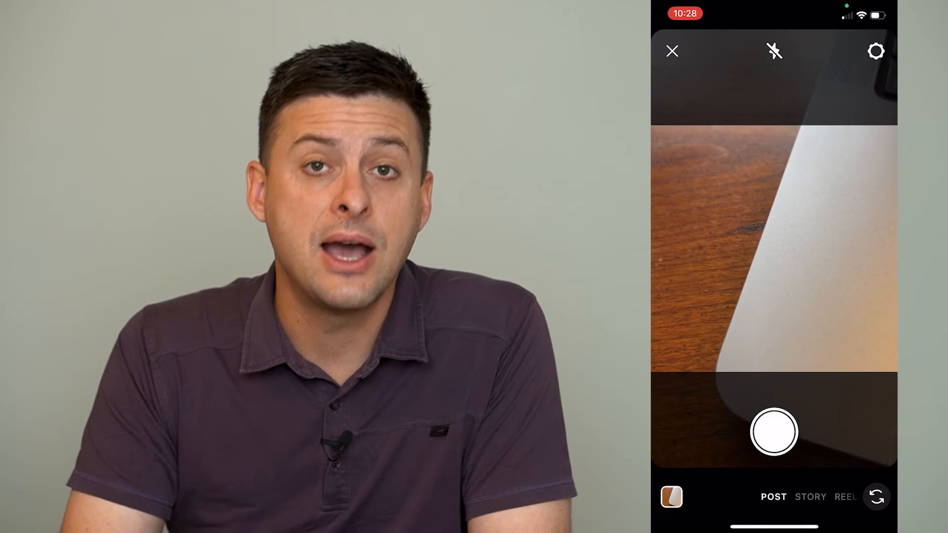
- Close the new-post camera and return to the home feed
{"action": "left_click", "coordinate": [671, 50]}
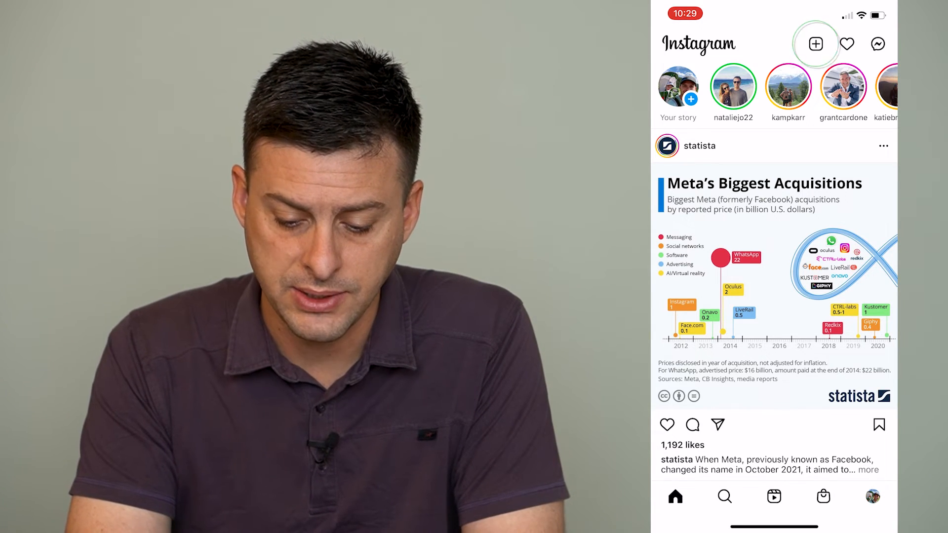
- Start another new post from the + menu, reaching the Recents gallery with a Drafts section
{"action": "left_click", "coordinate": [814, 43]}
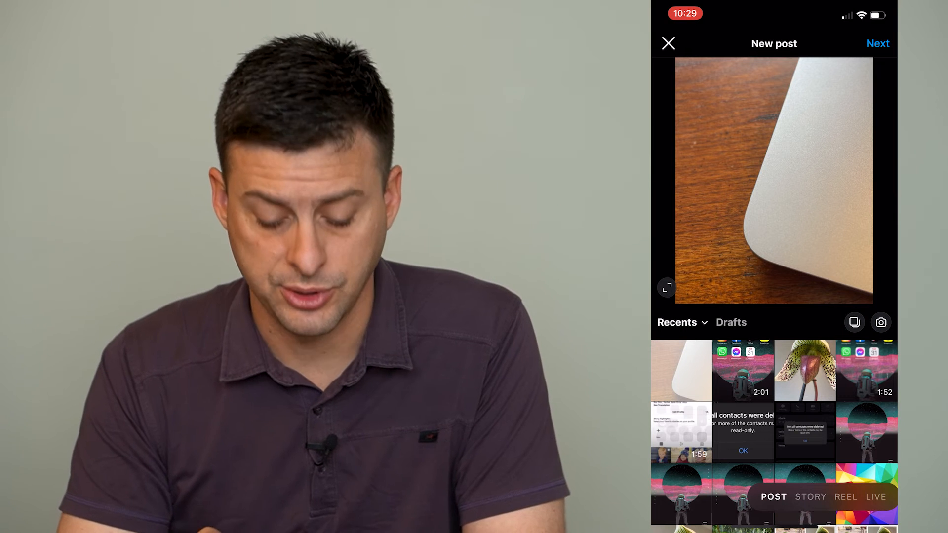
{"action": "left_click", "coordinate": [730, 322]}
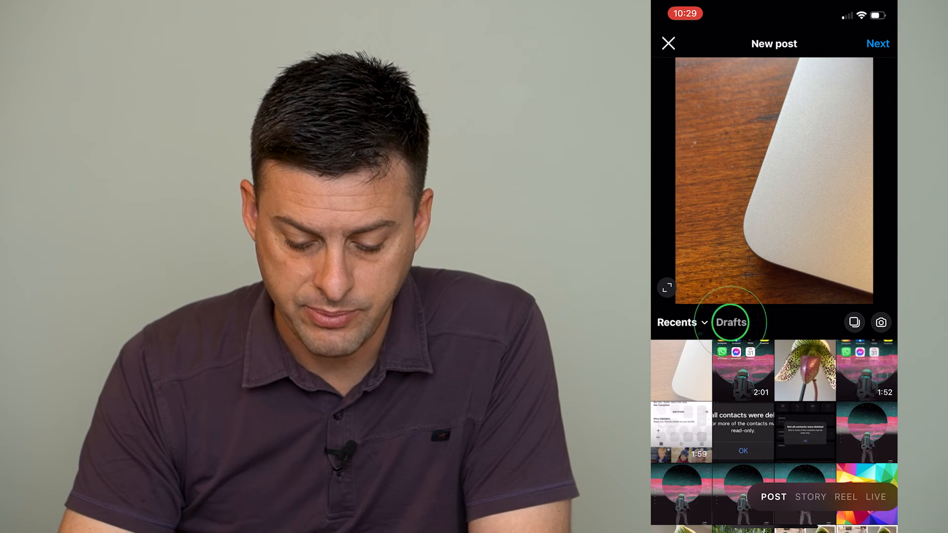
- Reopen the black-and-white 'Draft' post from the Drafts tab onto the share screen
{"action": "left_click", "coordinate": [732, 322]}
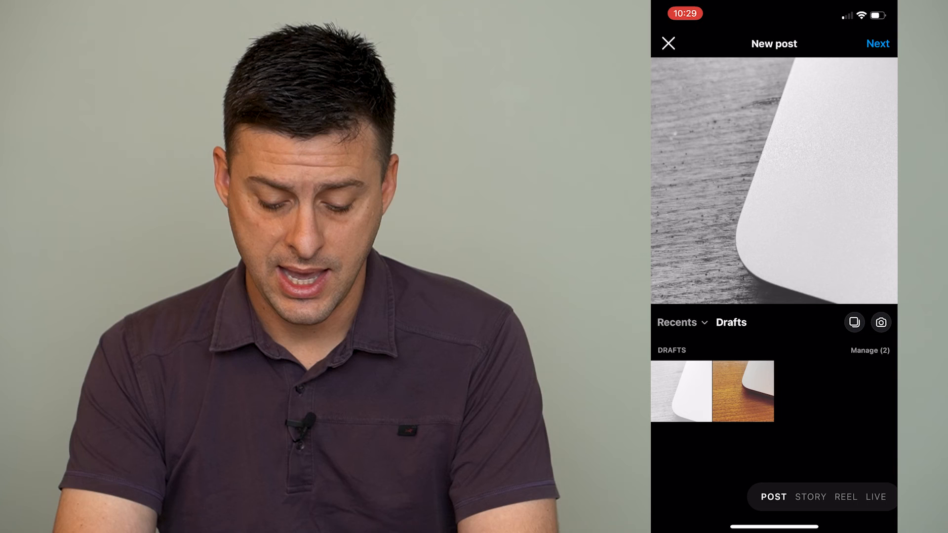
{"action": "left_click", "coordinate": [876, 43]}
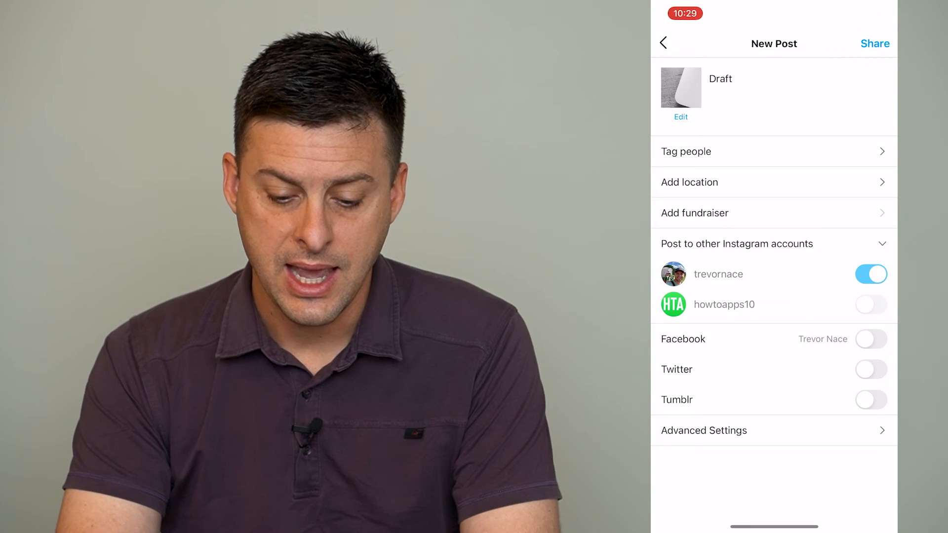